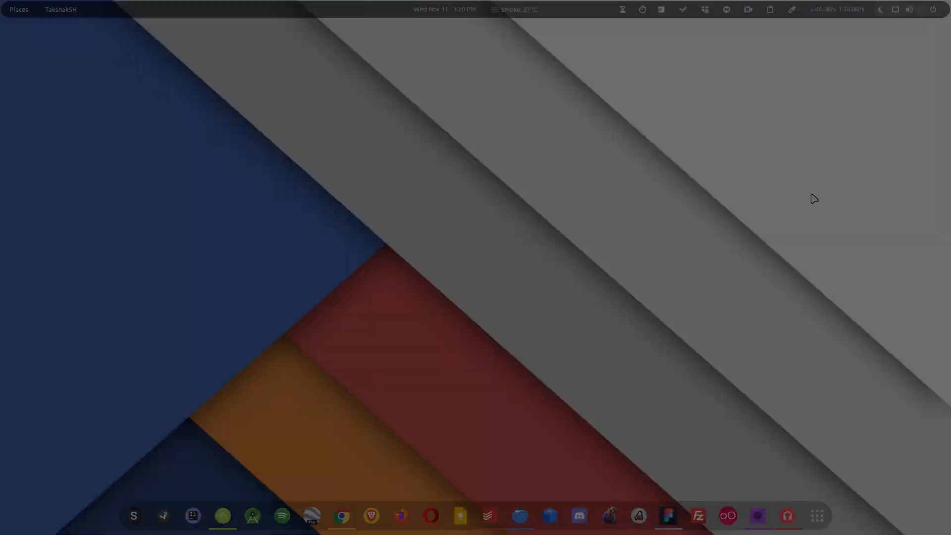
Minimize the Files home folder window so only the desktop and dock remain
left_click(341, 517)
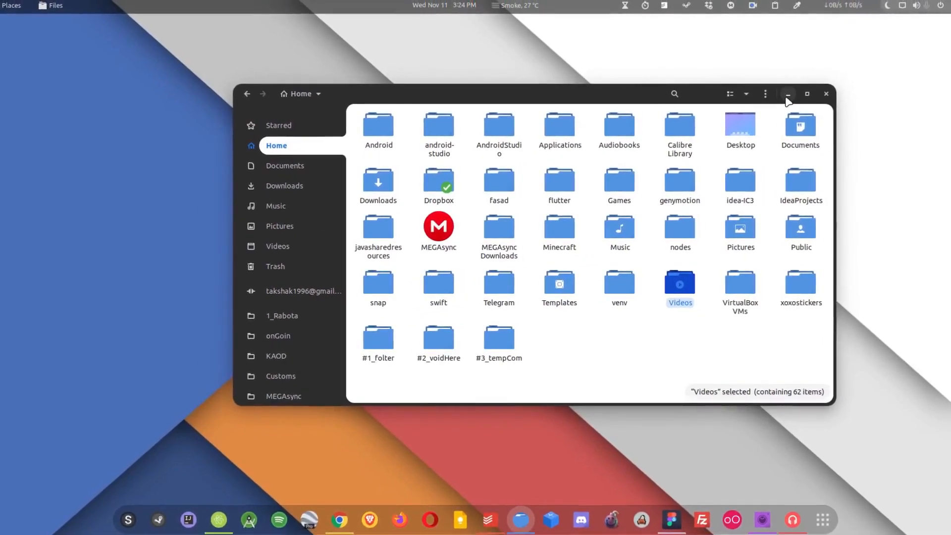
left_click(787, 94)
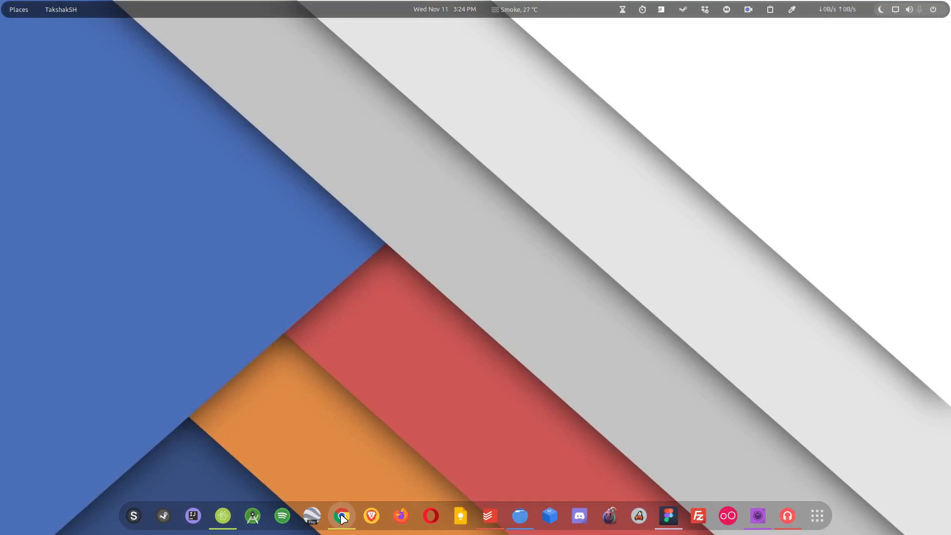
View the Compiz alike magic lamp effect page in Chrome, then minimize Chrome
left_click(342, 517)
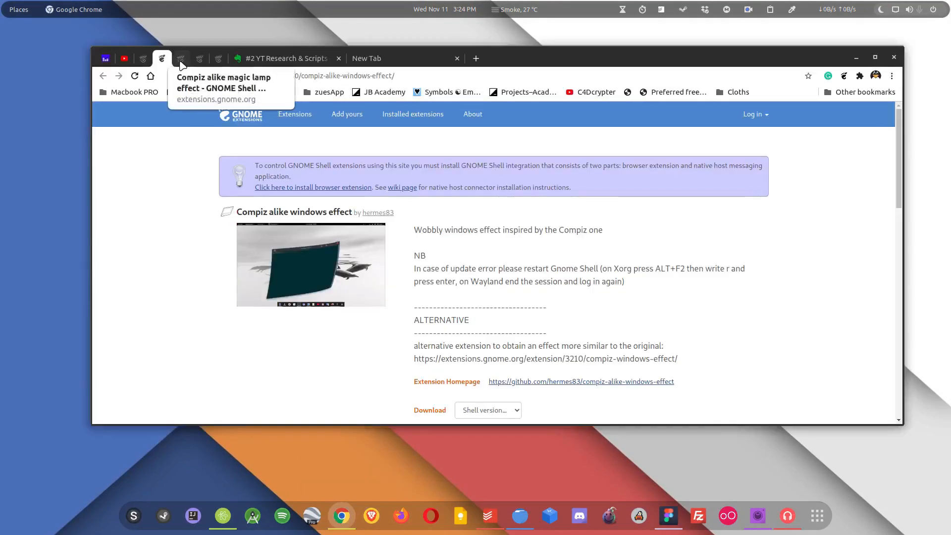
left_click(180, 58)
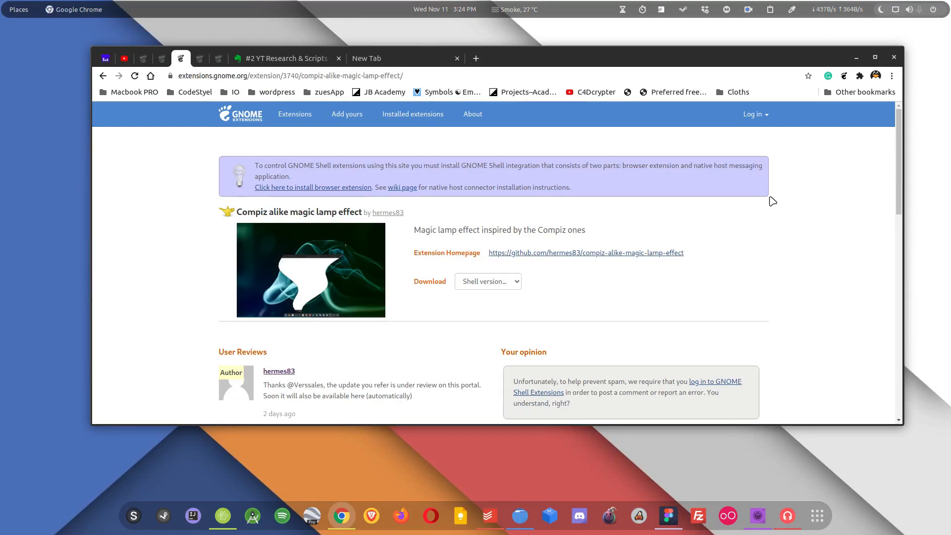
left_click(518, 516)
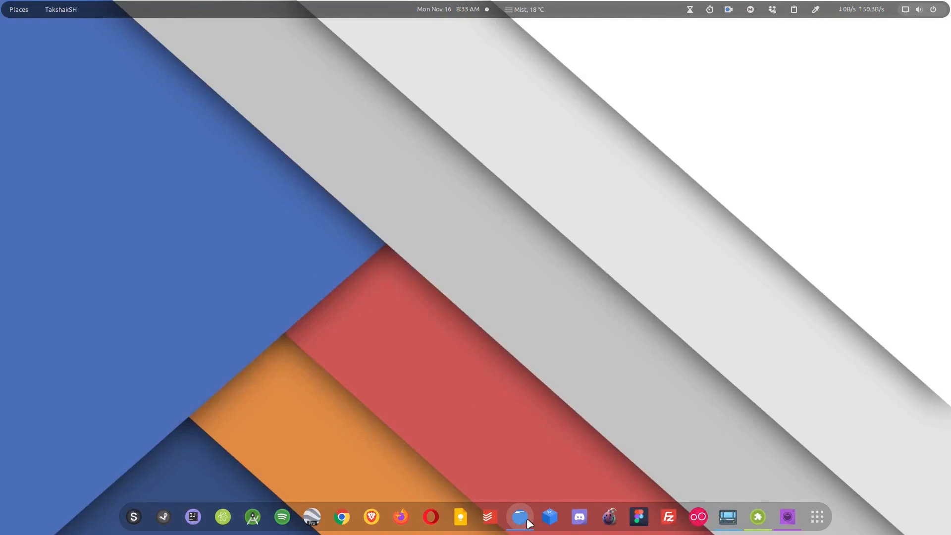
Check and close the magic lamp effect settings, then minimize the Extensions window
left_click(519, 517)
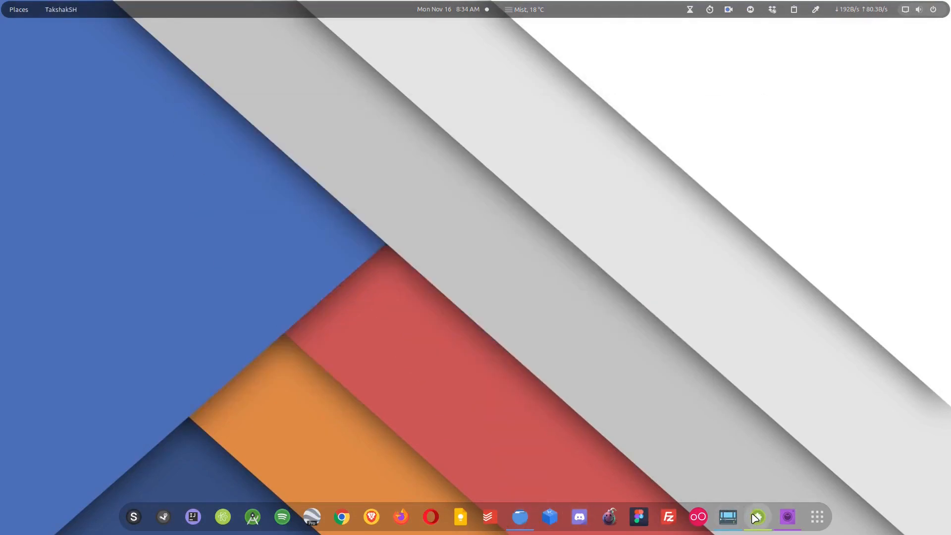
left_click(757, 517)
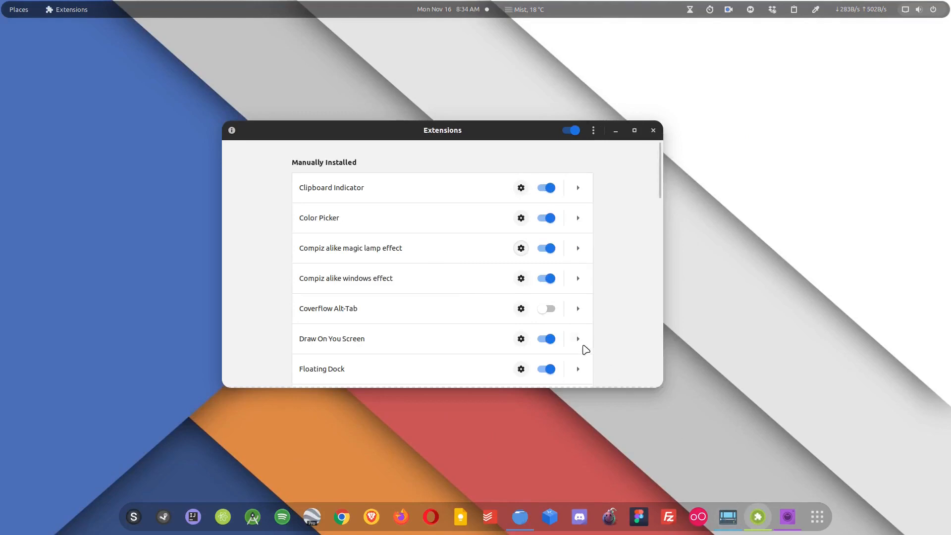
left_click(520, 248)
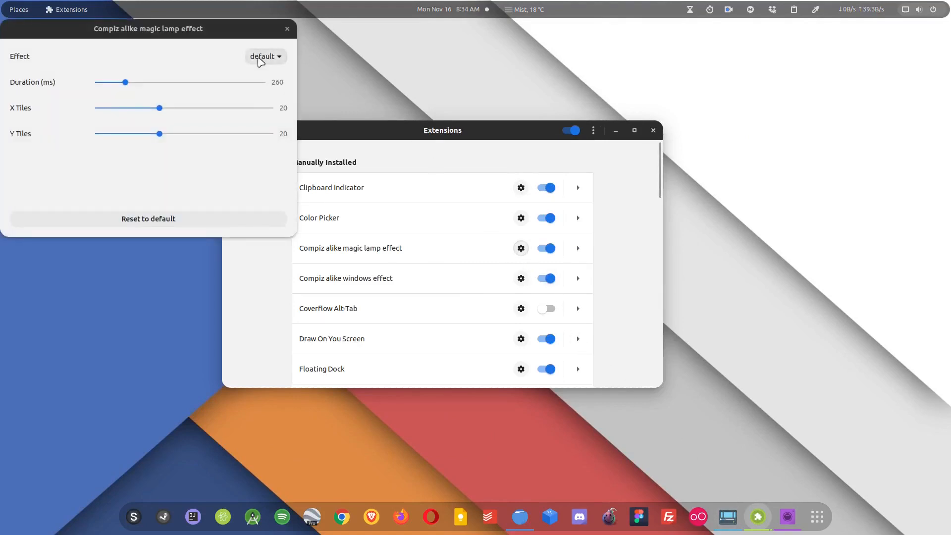
left_click(286, 29)
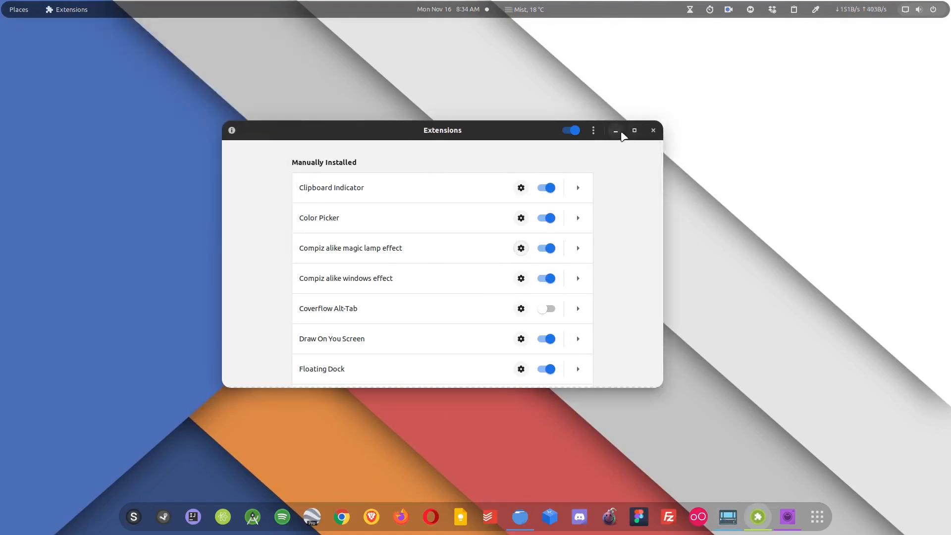
left_click(615, 129)
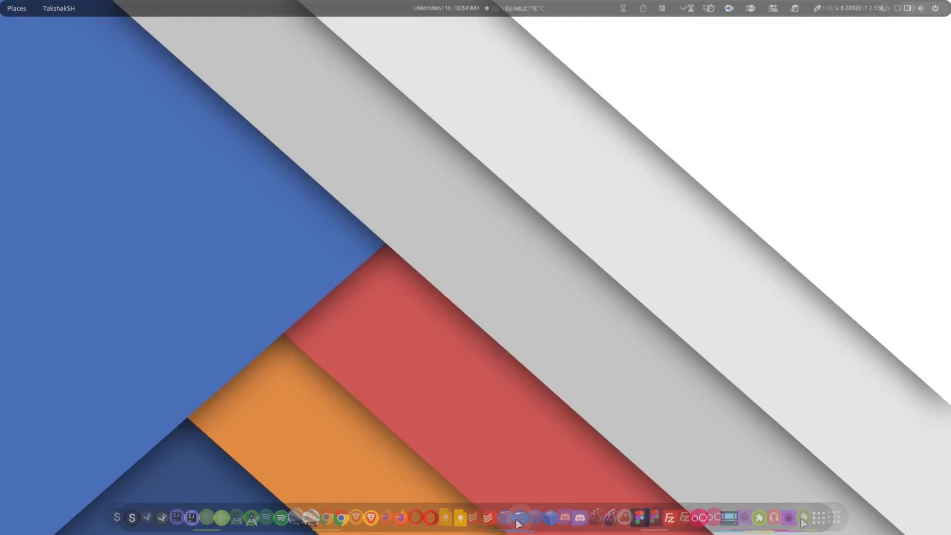
Restore and re-minimize Chrome from the dock to show the magic lamp animation
left_click(326, 520)
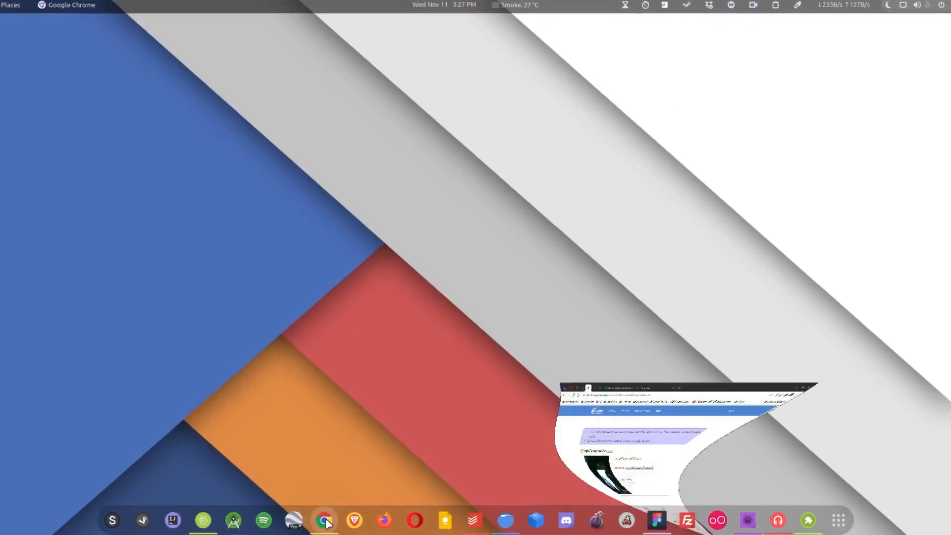
left_click(326, 520)
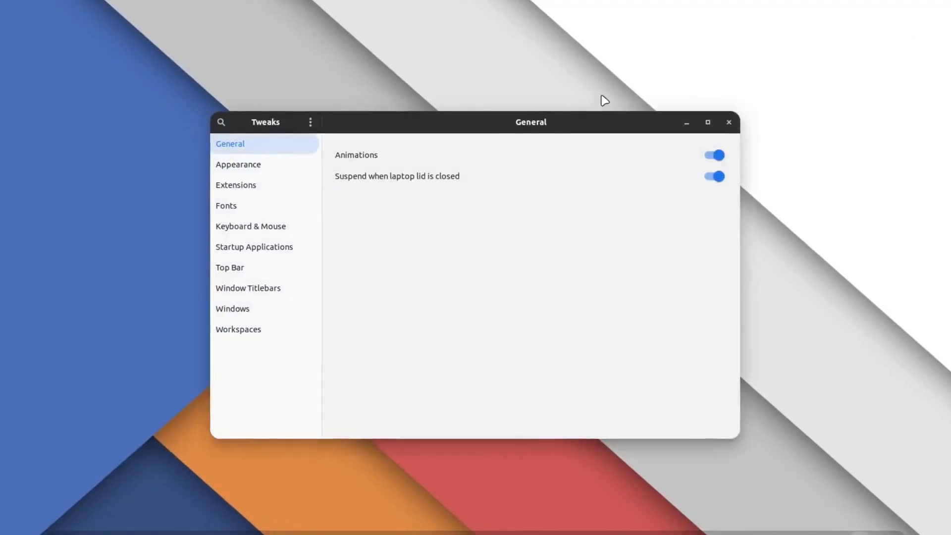
View the current themes and backgrounds in Tweaks' Appearance section, then close Tweaks
left_click(237, 164)
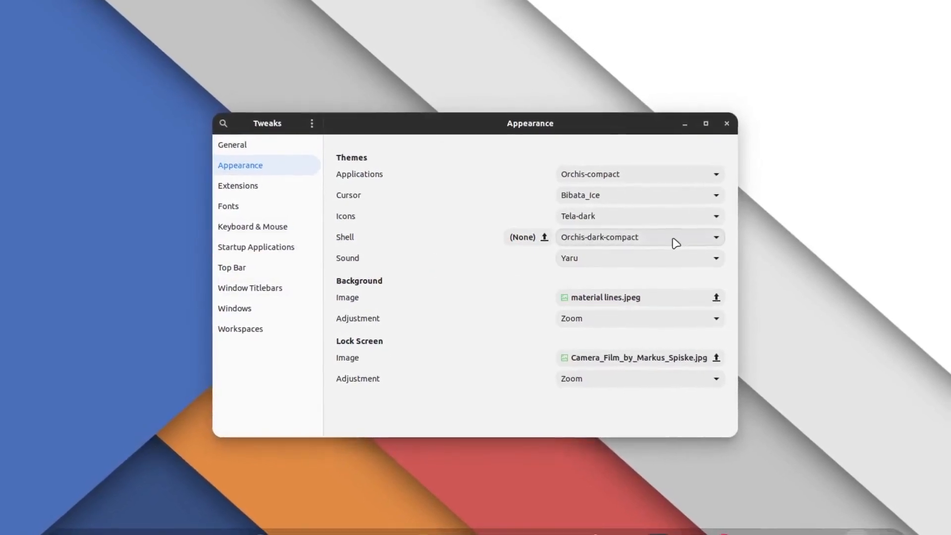
left_click(714, 237)
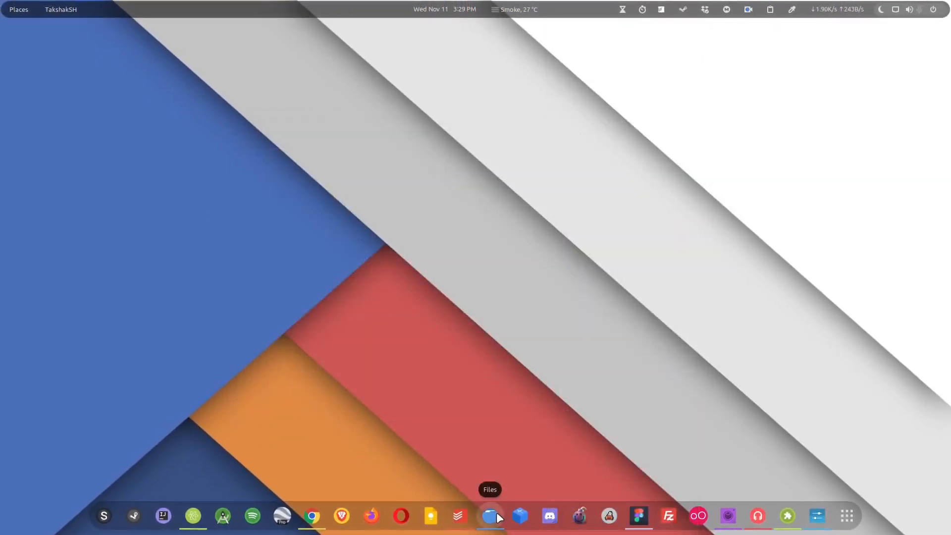
Open the Home folder in Files and point out the top bar indicator extensions
left_click(490, 516)
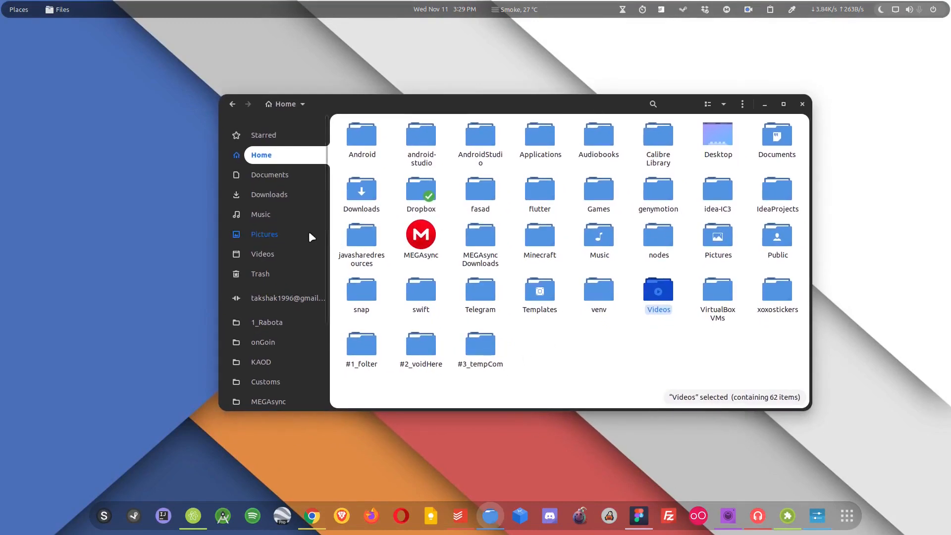
mouse_move(815, 424)
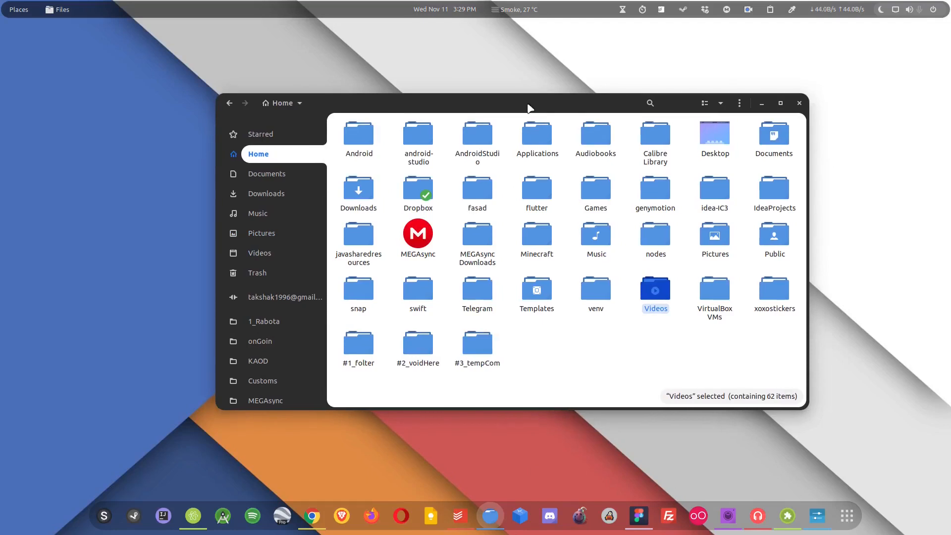
mouse_move(579, 129)
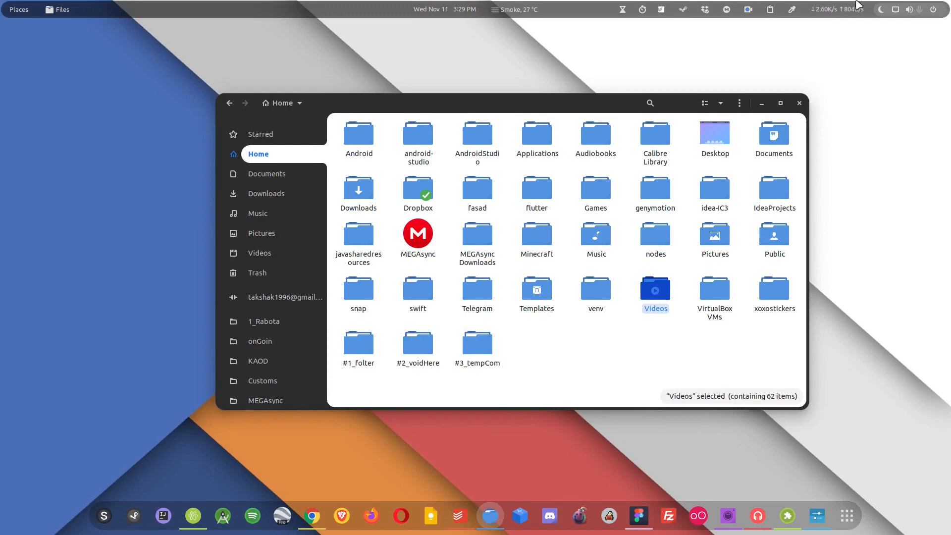
mouse_move(17, 9)
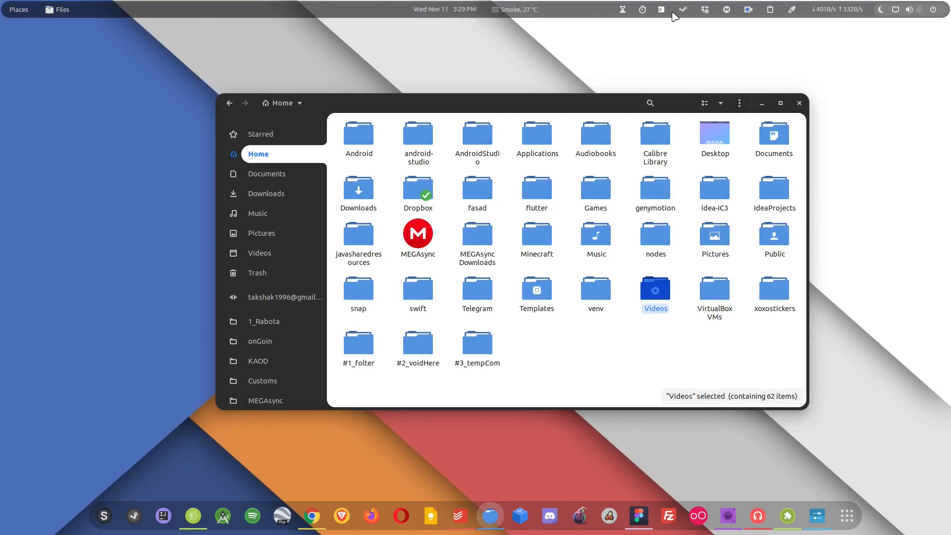
mouse_move(770, 11)
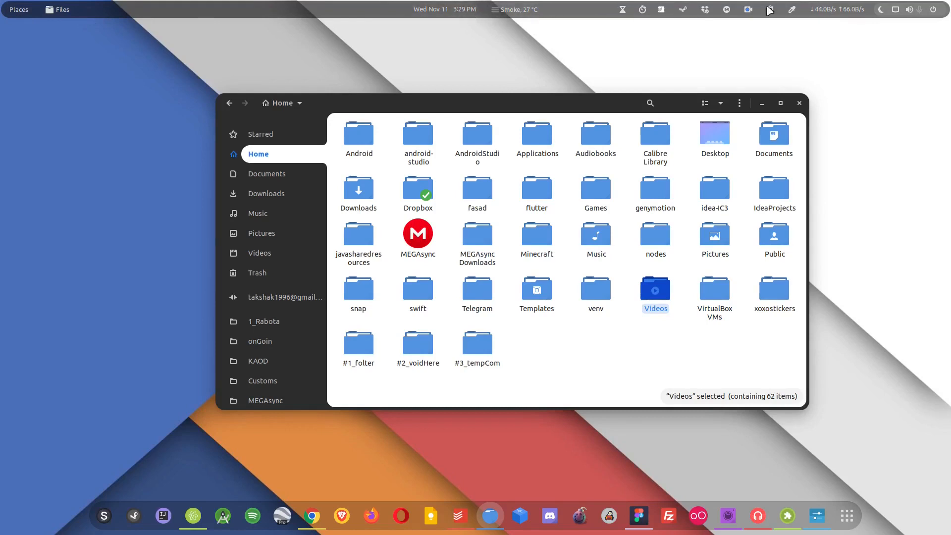
left_click(519, 9)
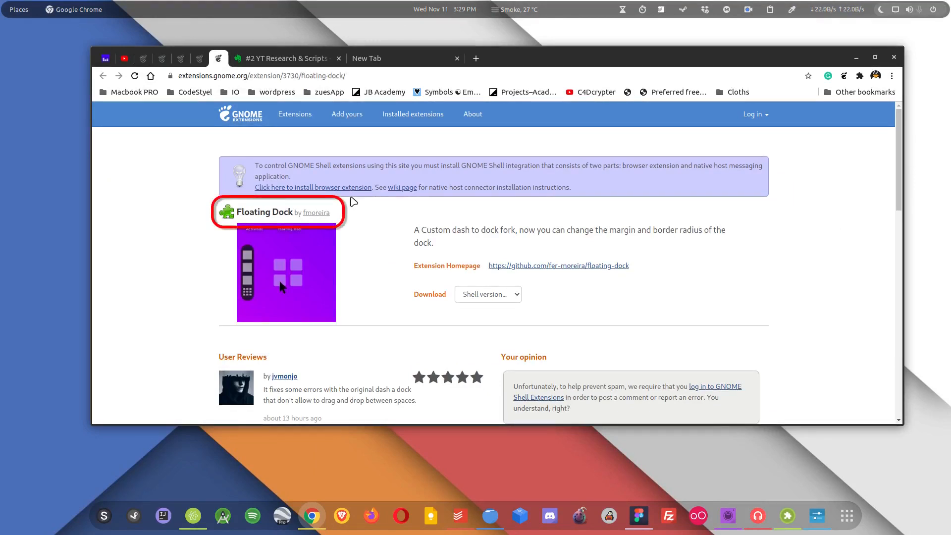
mouse_move(372, 208)
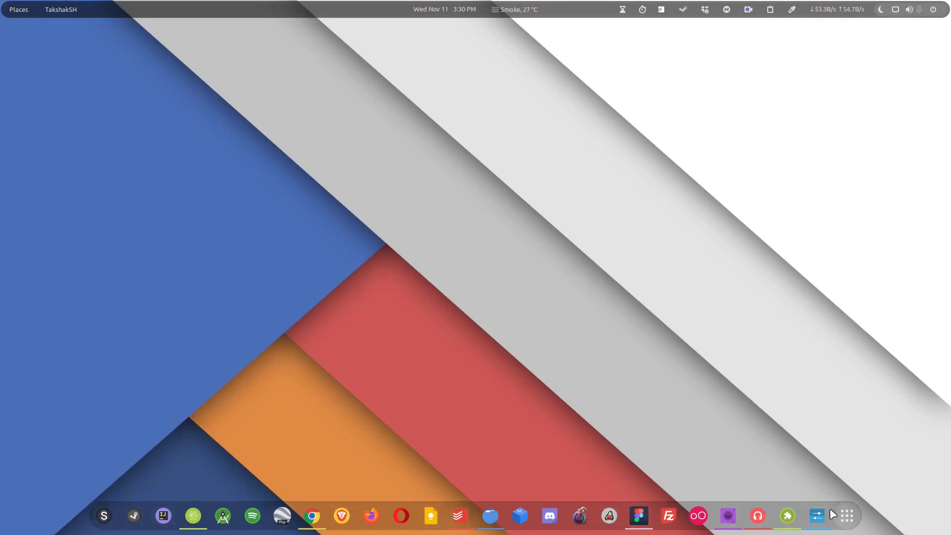
mouse_move(757, 516)
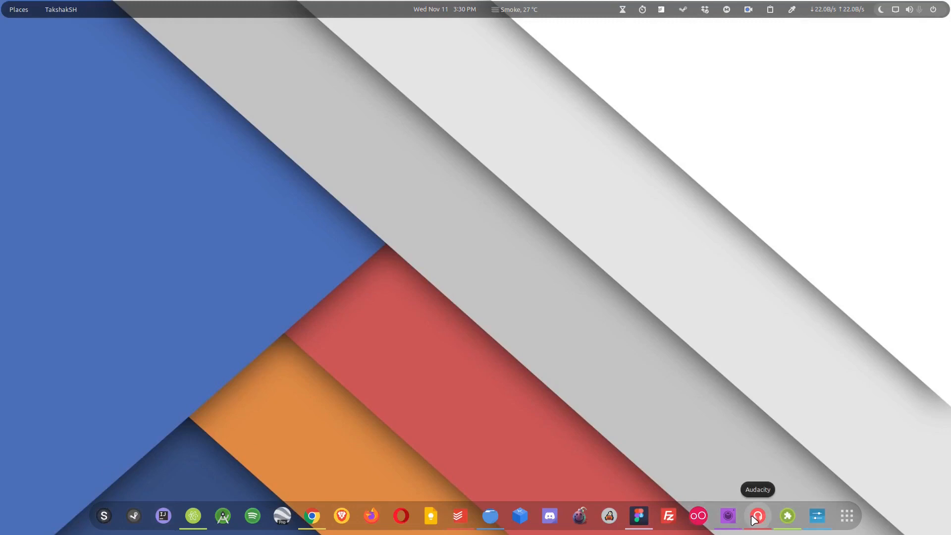
mouse_move(847, 516)
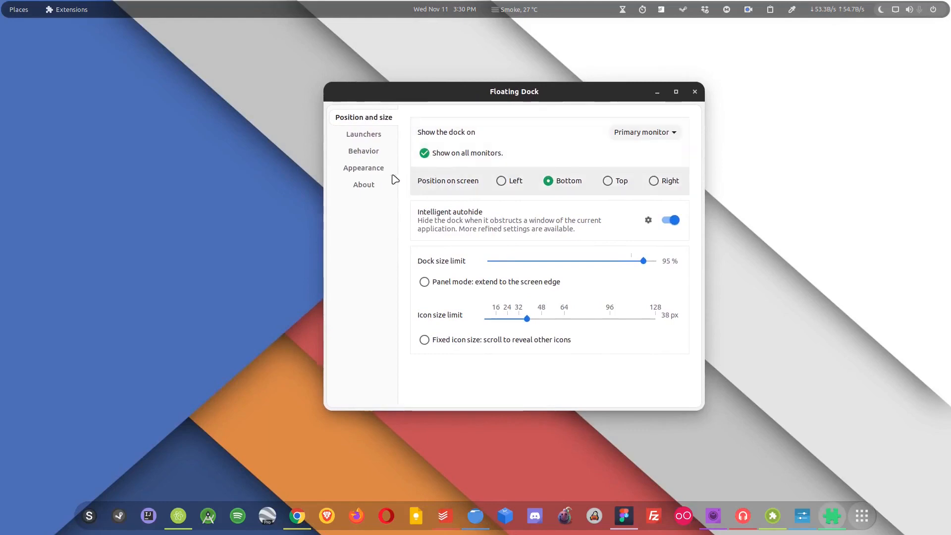
Set the Floating Dock floating margin to 11 px under Appearance, then close preferences
left_click(363, 168)
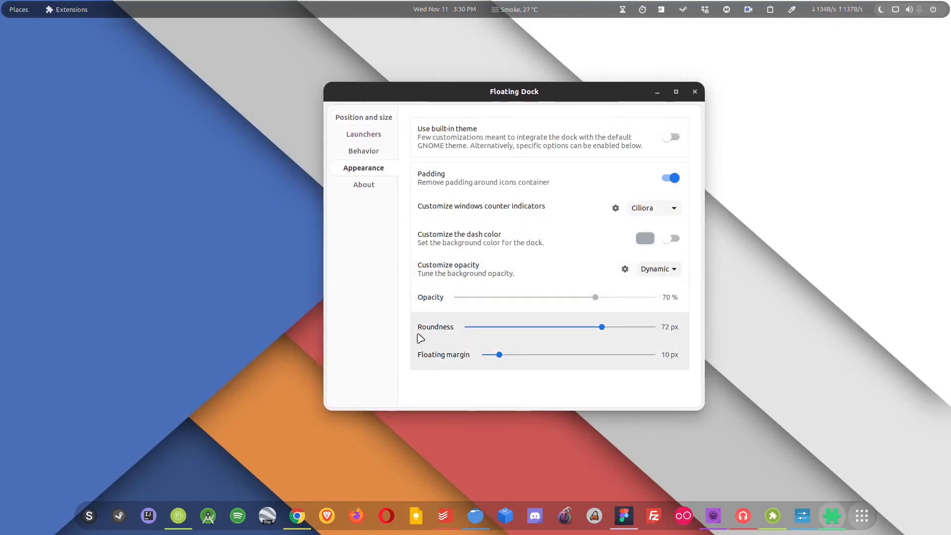
mouse_move(405, 350)
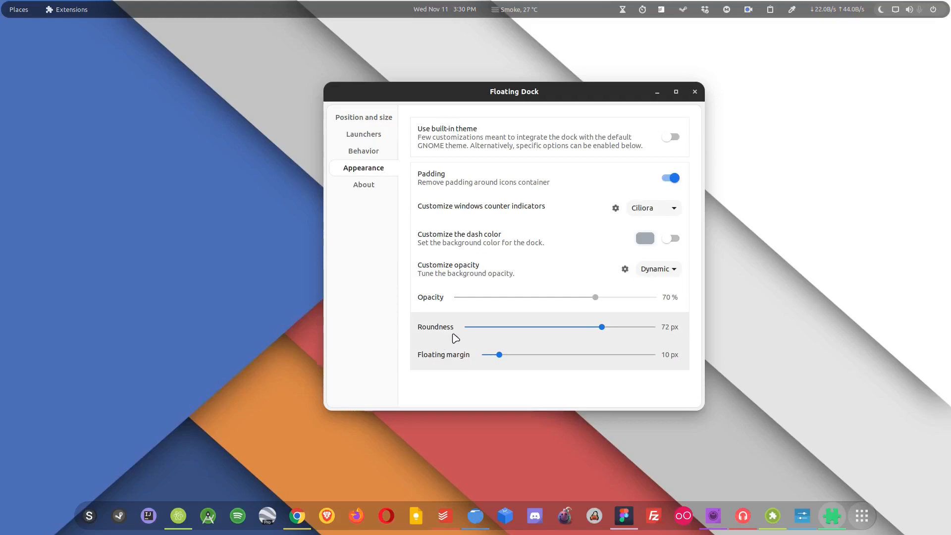
mouse_move(432, 339)
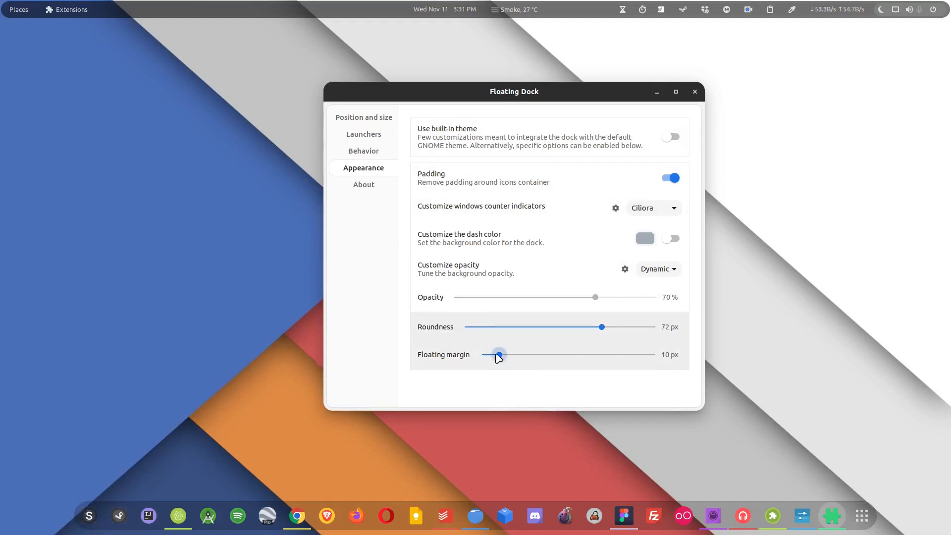
left_click_drag(498, 354, 519, 354)
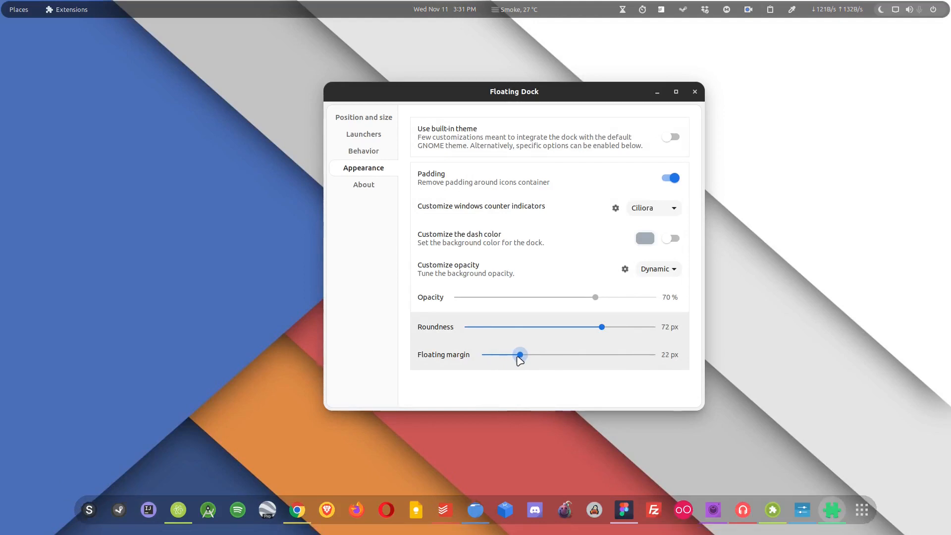
left_click_drag(520, 354, 508, 354)
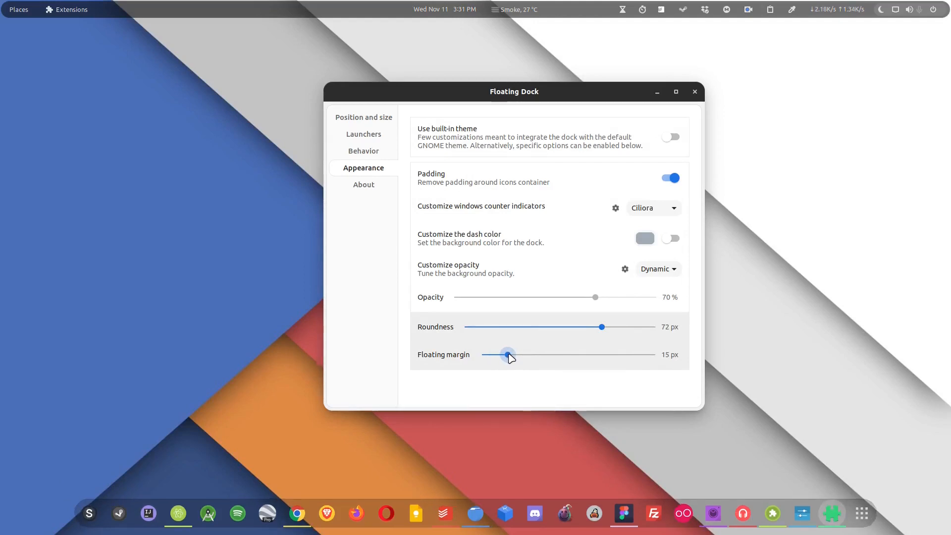
left_click_drag(507, 354, 499, 354)
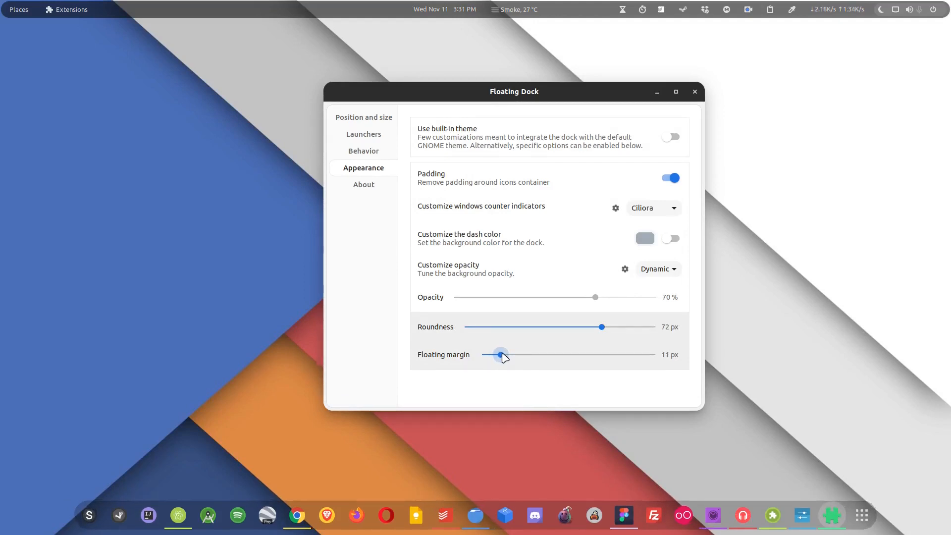
left_click(695, 92)
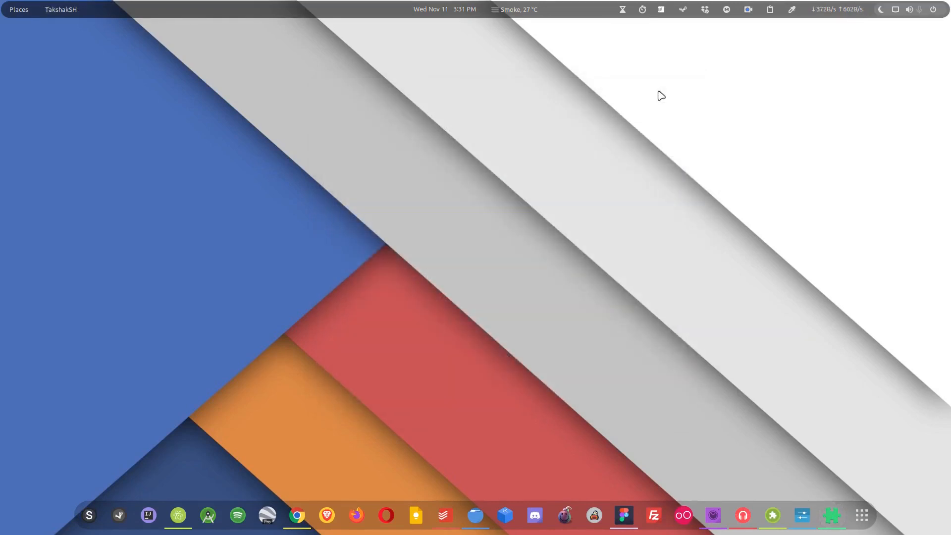
mouse_move(666, 85)
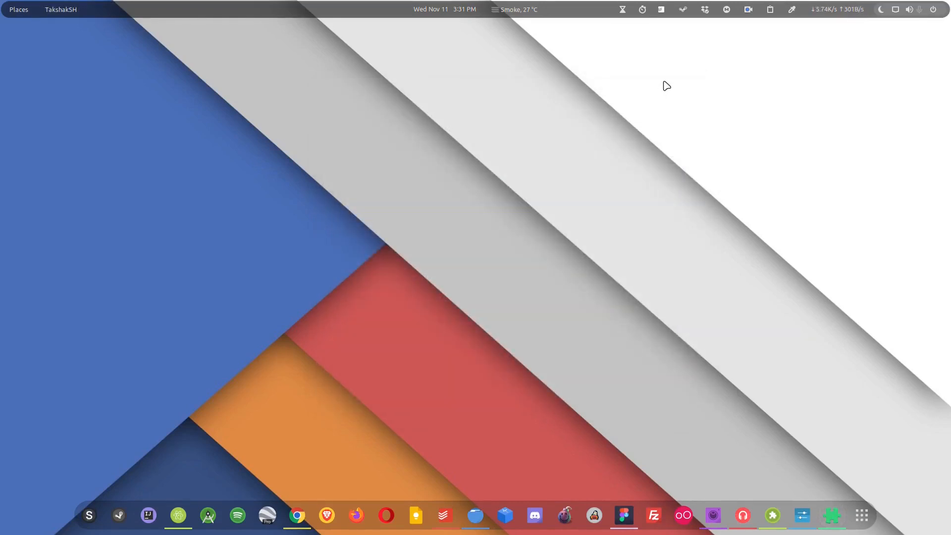